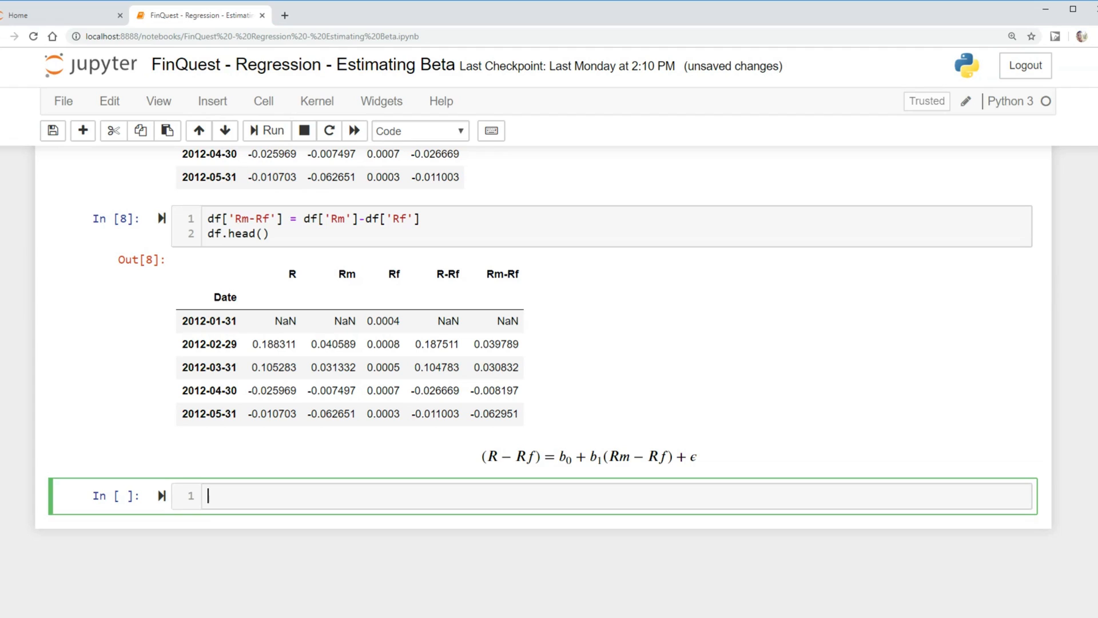
# Run a cell containing 'import statsmodels.api as sm'
pyautogui.press('Escape')
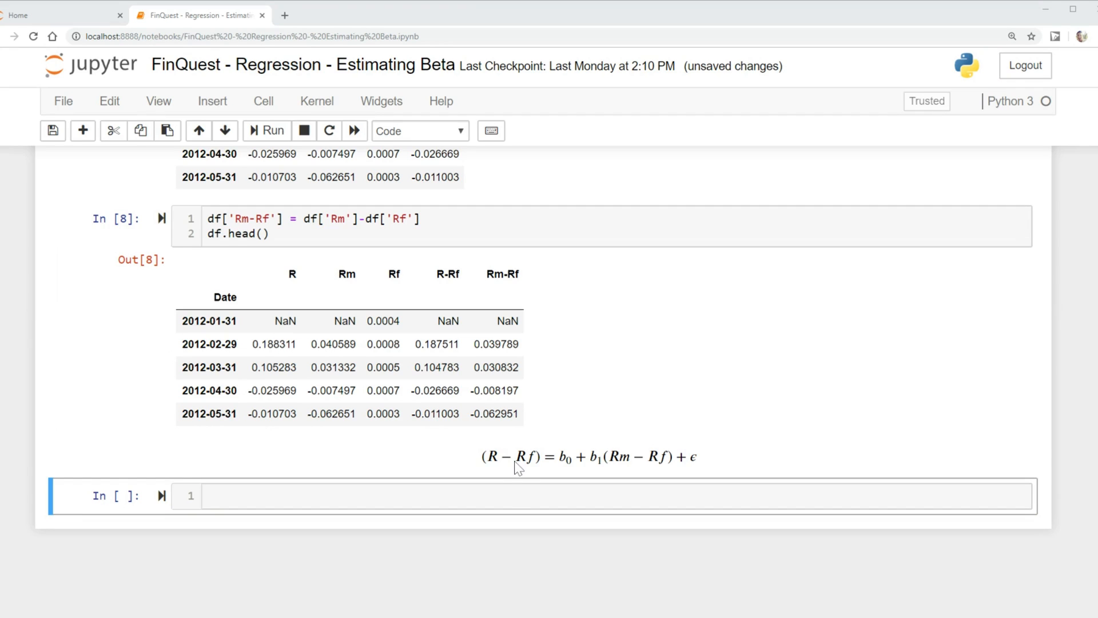
pyautogui.moveTo(686, 442)
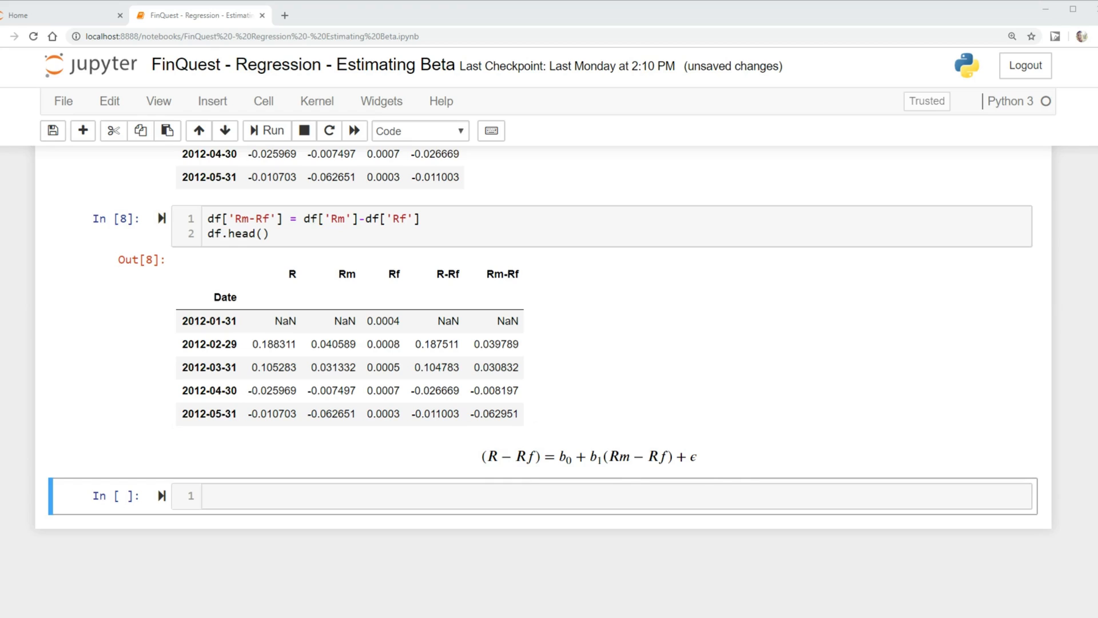
pyautogui.moveTo(492, 462)
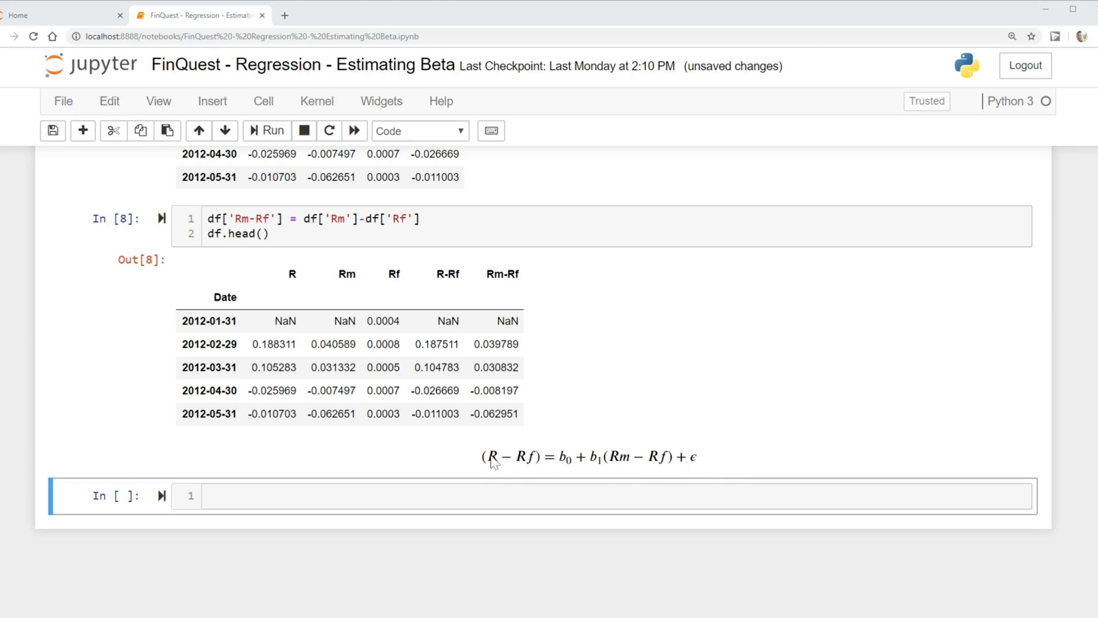
pyautogui.moveTo(4, 329)
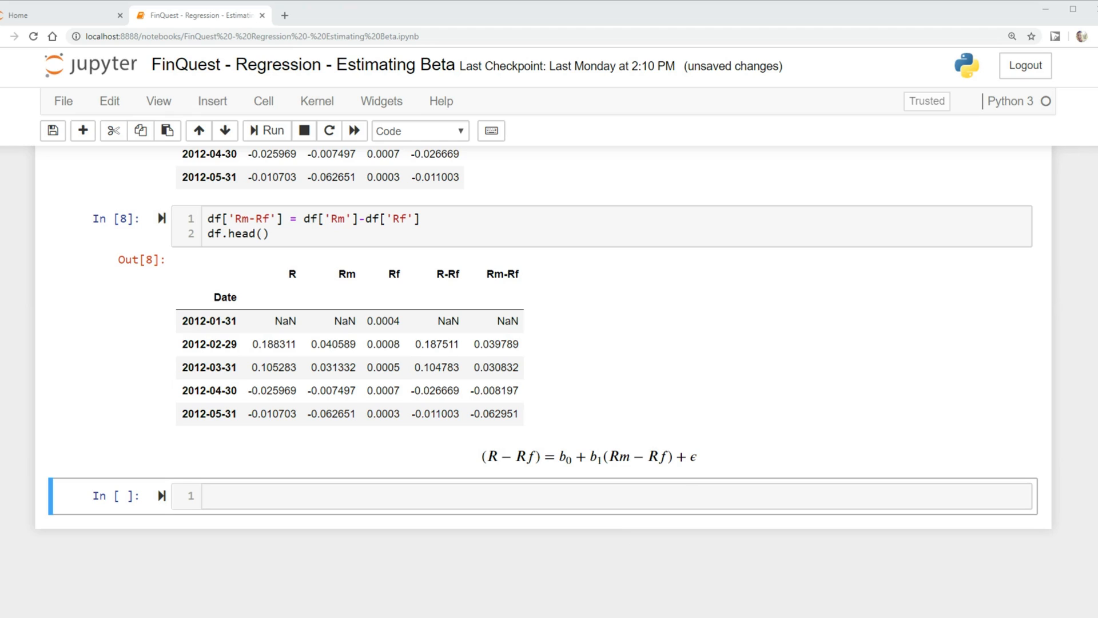
pyautogui.moveTo(584, 450)
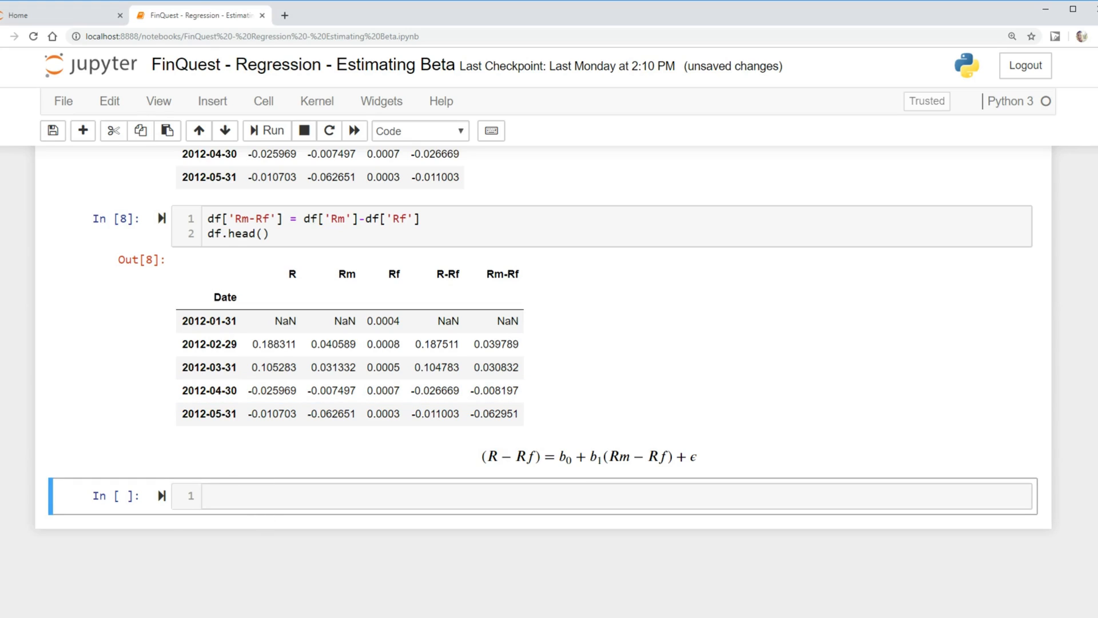
pyautogui.write('impo')
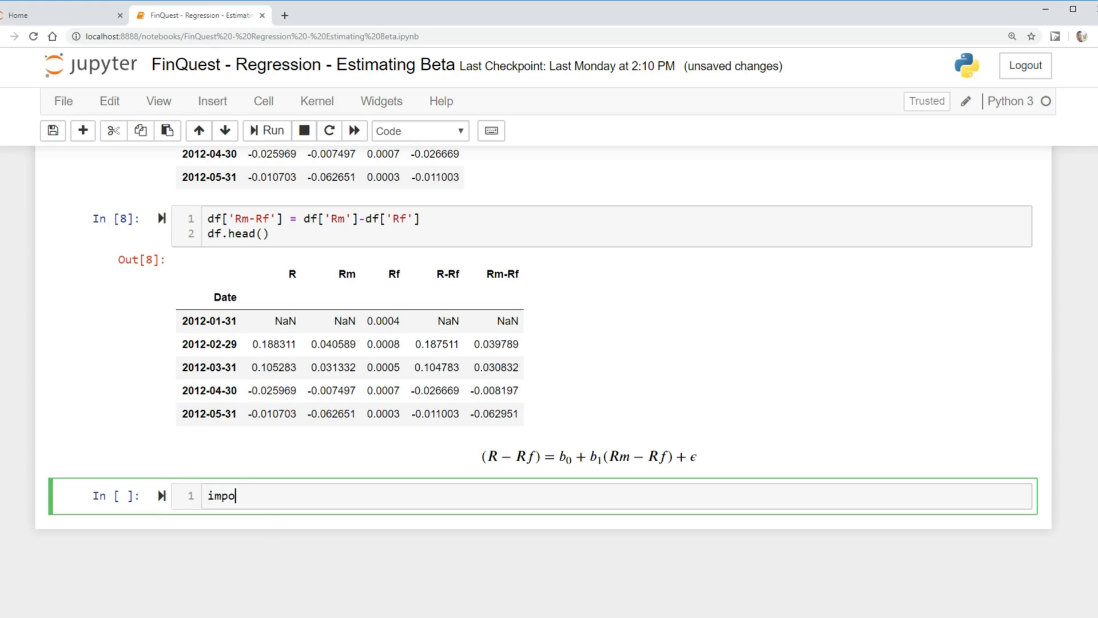
pyautogui.write('rt')
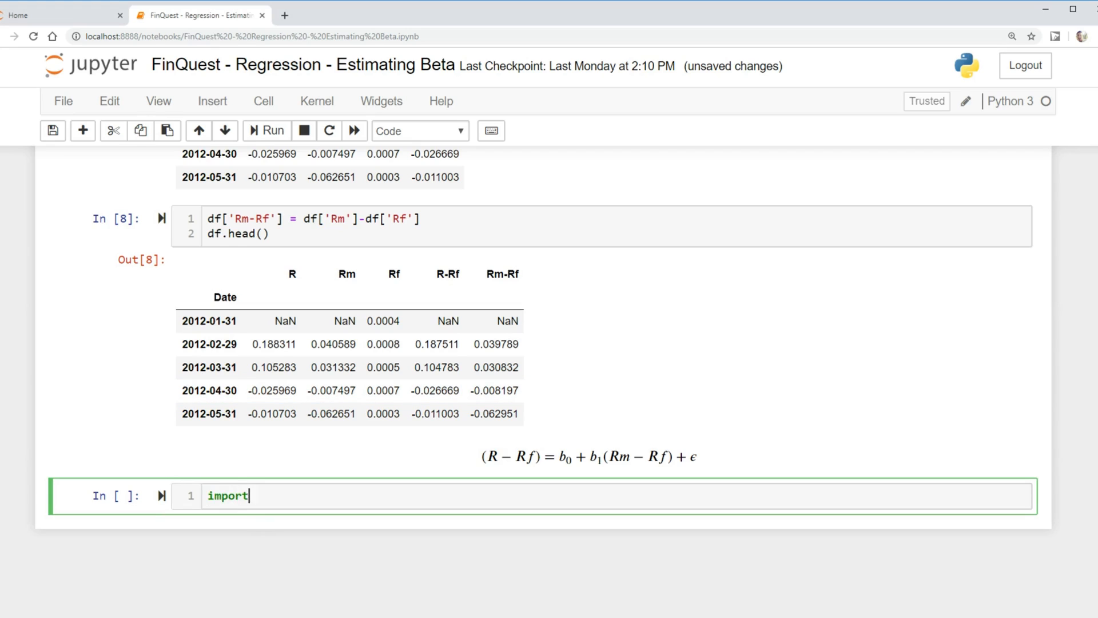
pyautogui.write('statsmodels.')
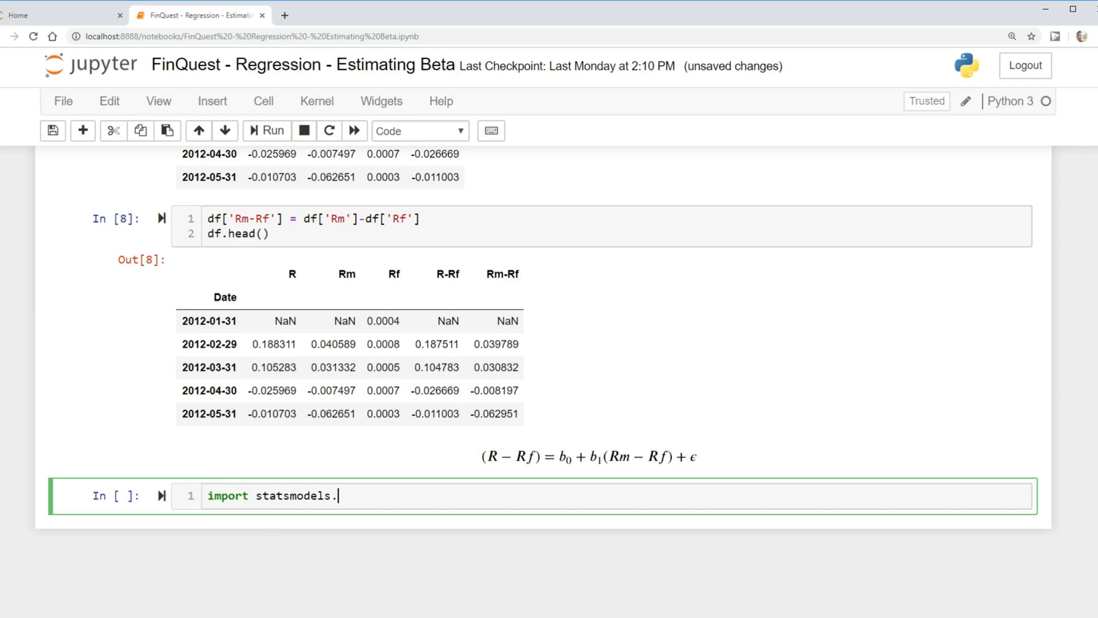
pyautogui.write('api as sm')
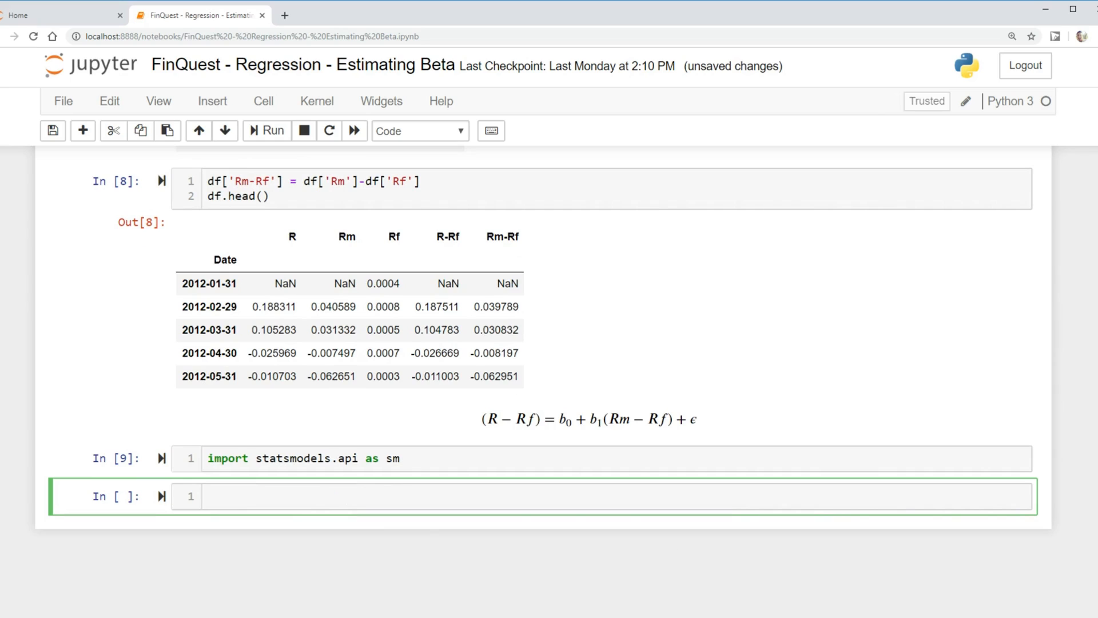
# Assign y = df['R-Rf'] in its own cell and run it
pyautogui.write('y')
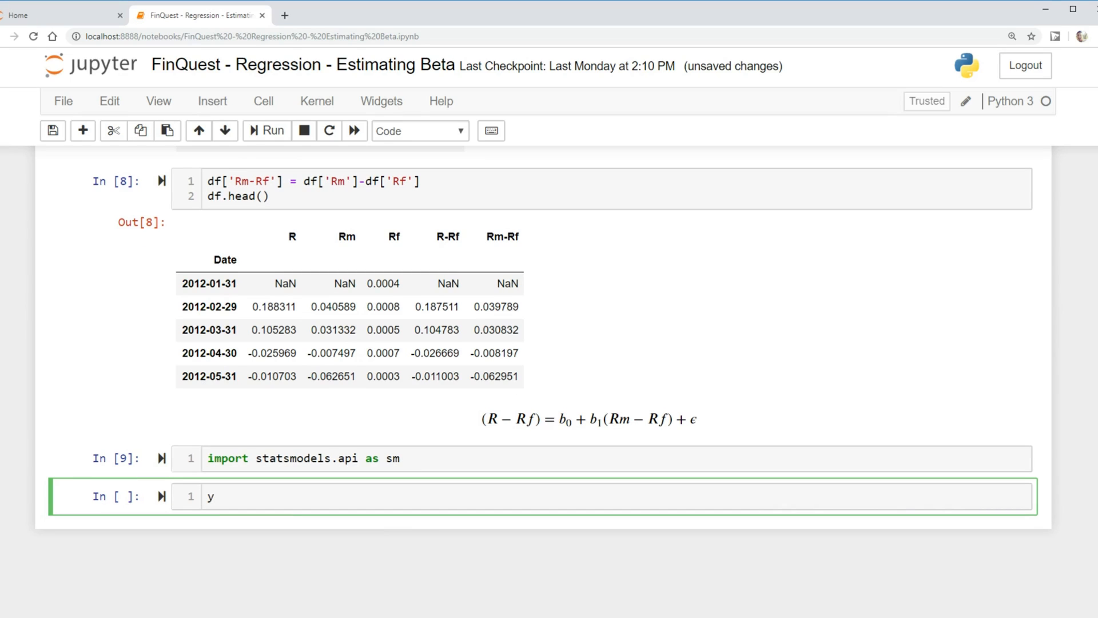
pyautogui.write('=')
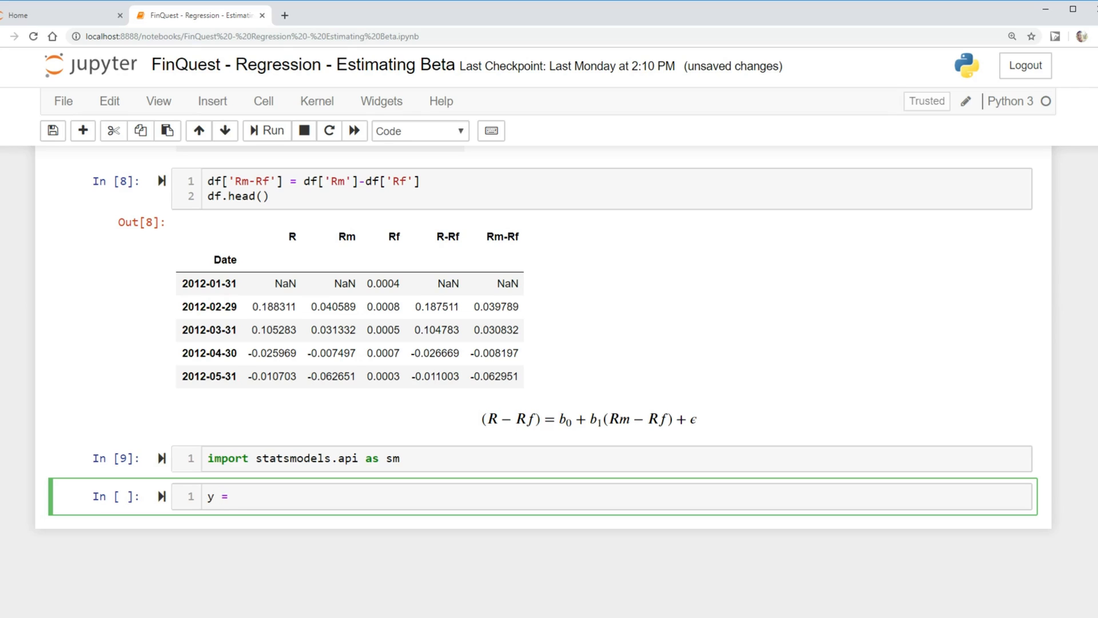
pyautogui.moveTo(363, 470)
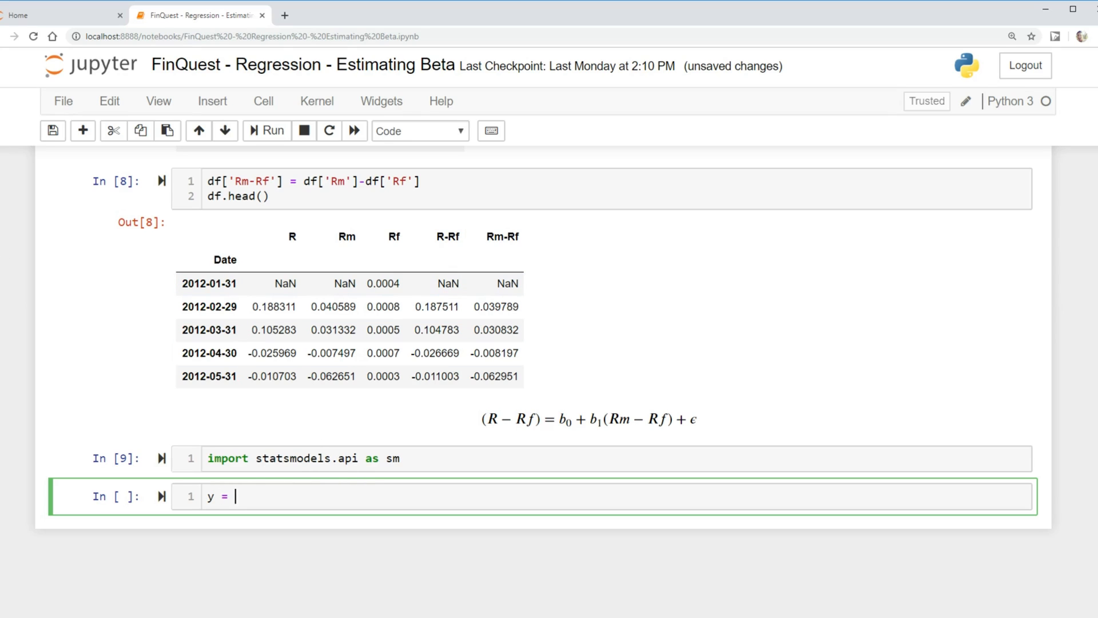
pyautogui.write('df[]')
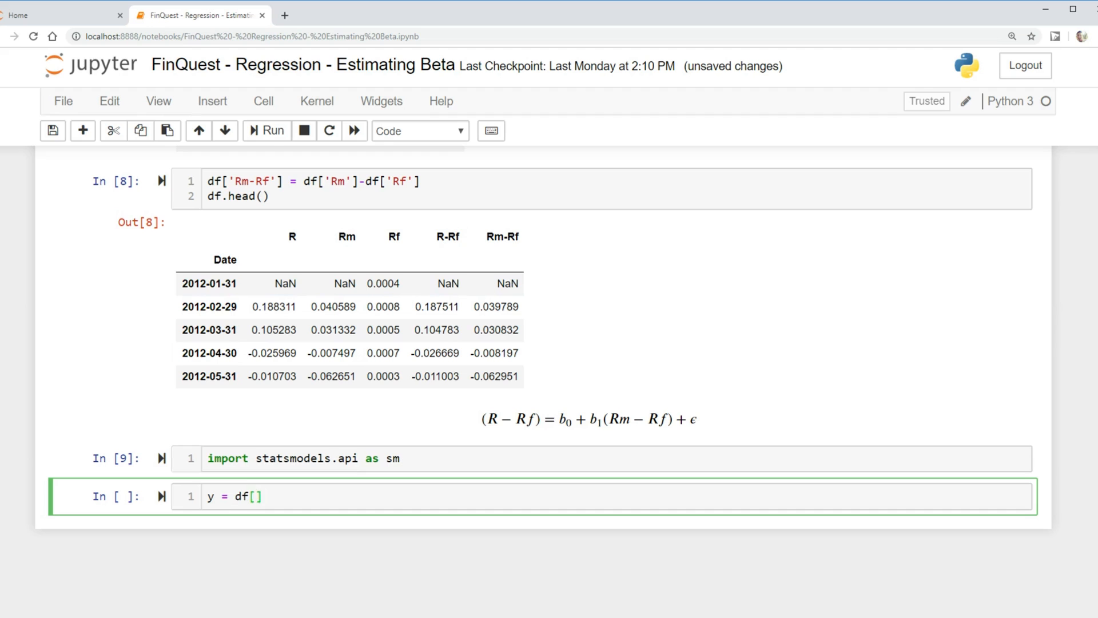
pyautogui.write("'R-'")
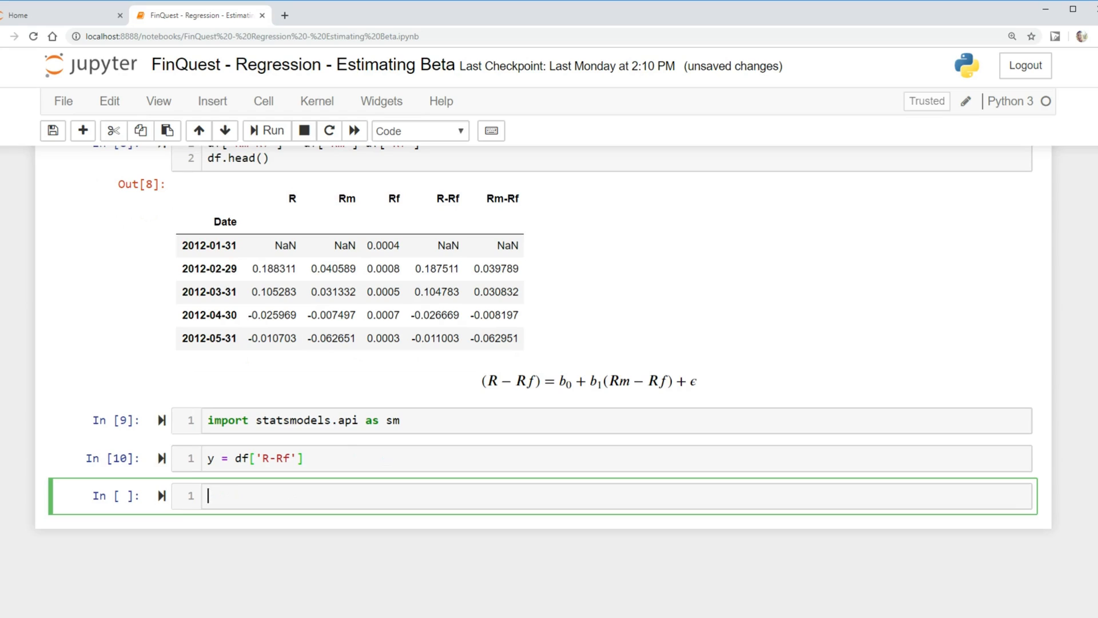
# Assign X = df['Rm-Rf'] in the next cell and run it
pyautogui.write('X')
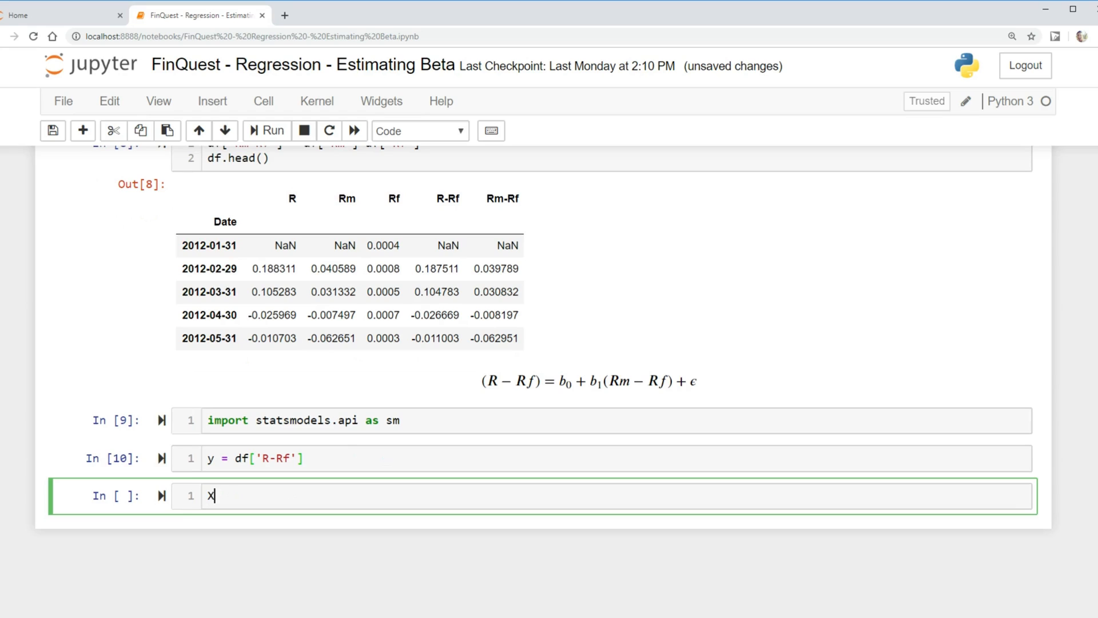
pyautogui.write('= df')
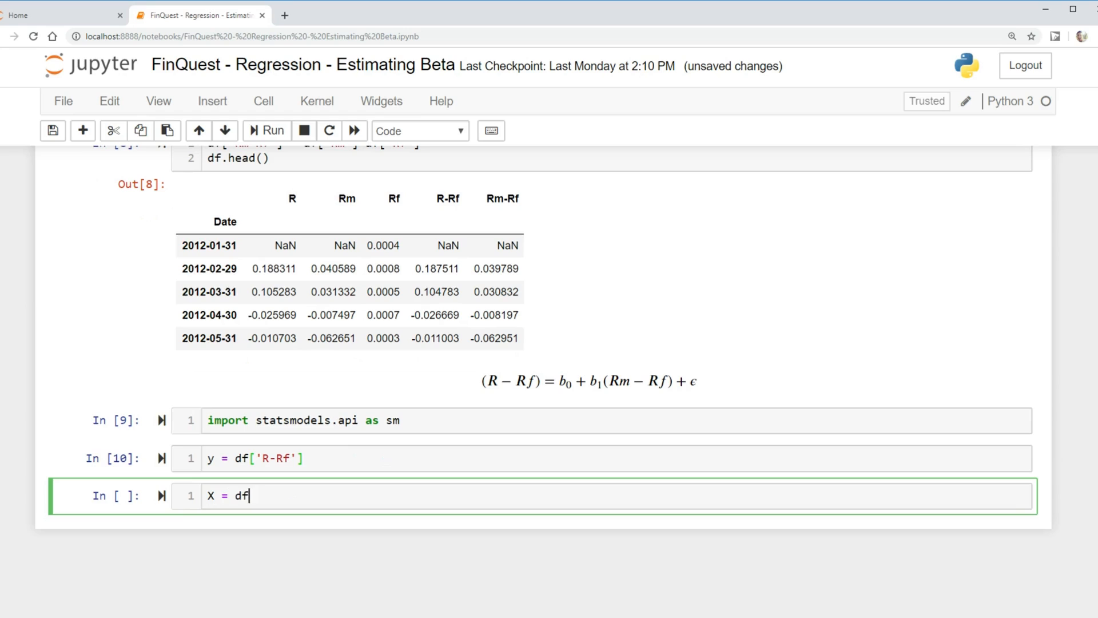
pyautogui.write("['']")
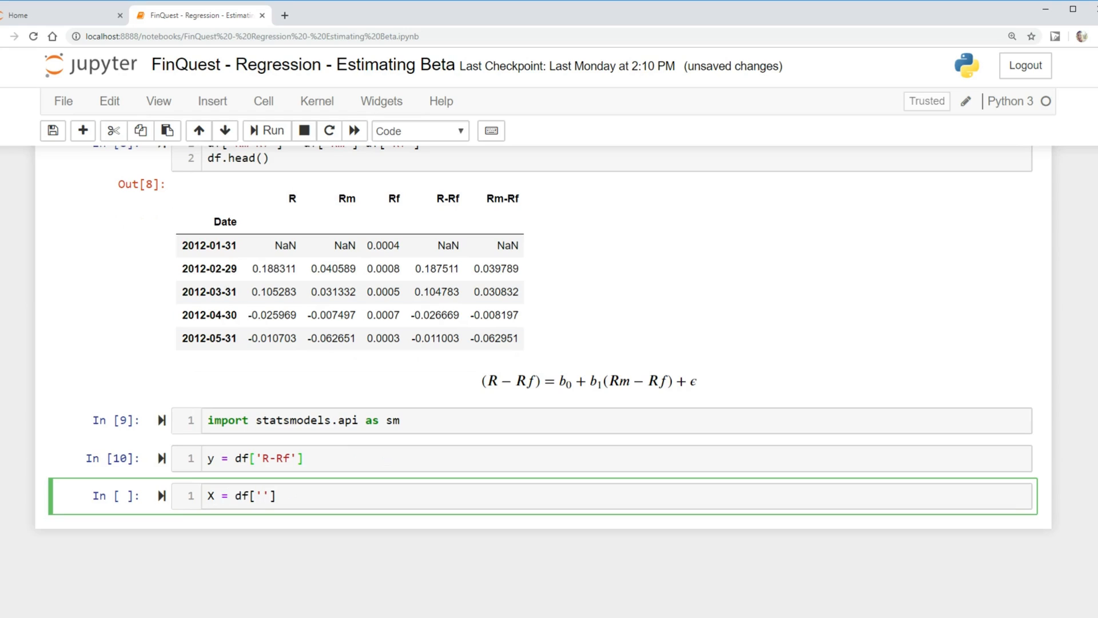
pyautogui.write('Rm')
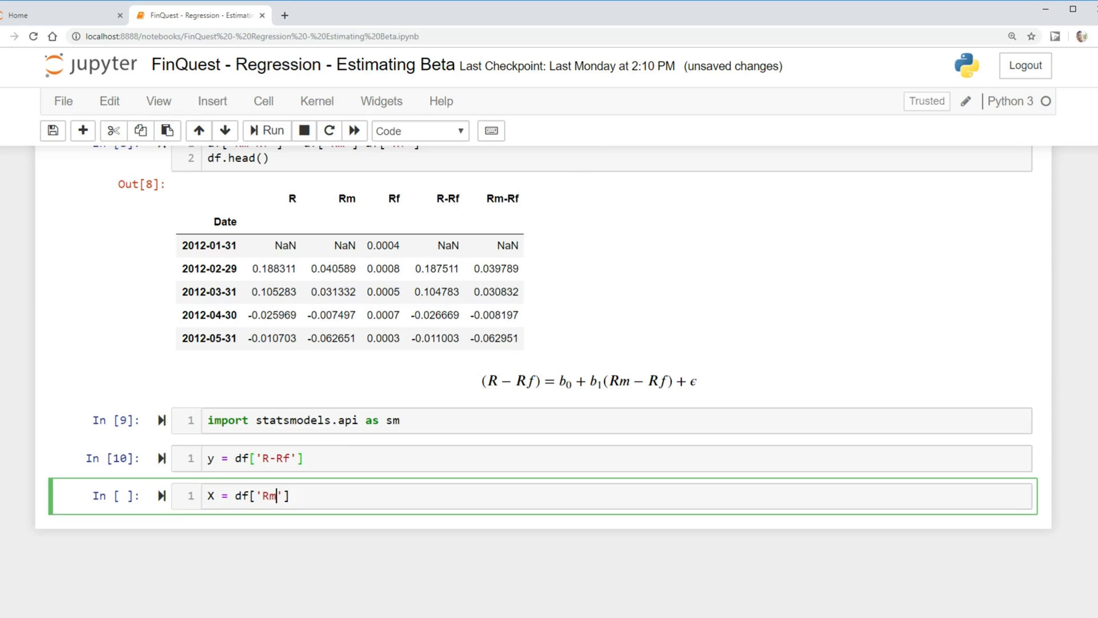
pyautogui.write('-Rf')
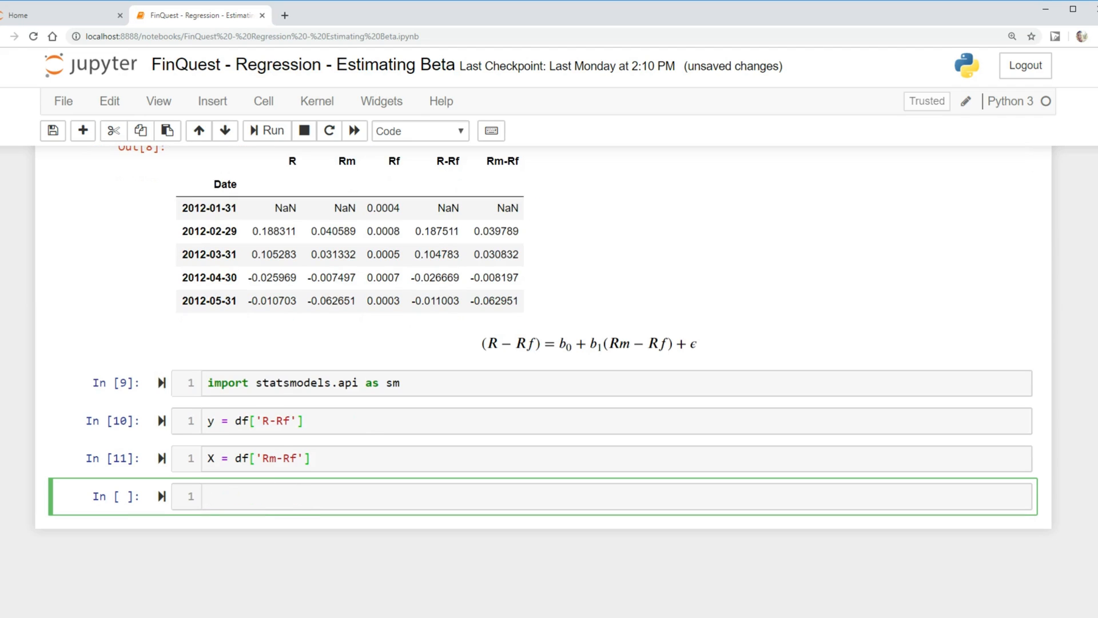
# Run X = sm.add_constant(X) in the new cell
pyautogui.click(206, 495)
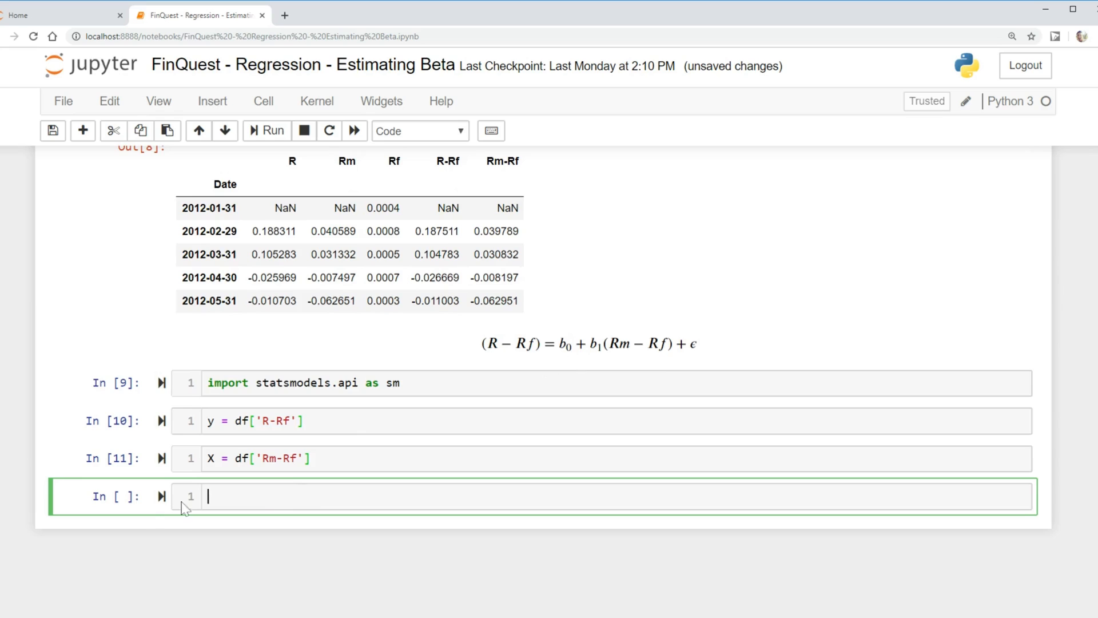
pyautogui.write('sm')
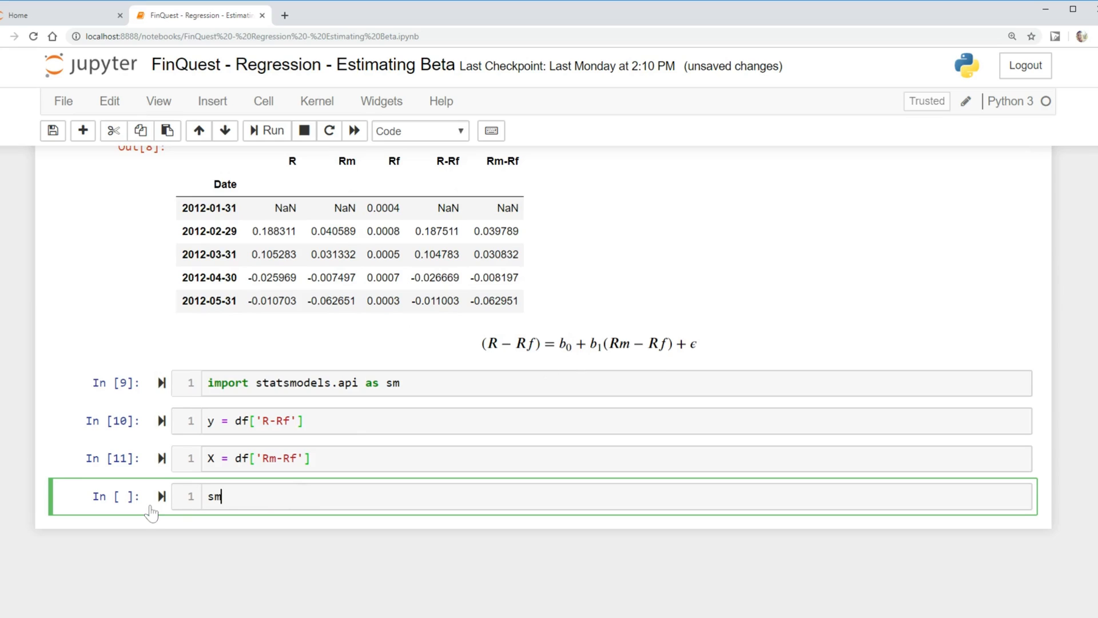
pyautogui.write('.add_con')
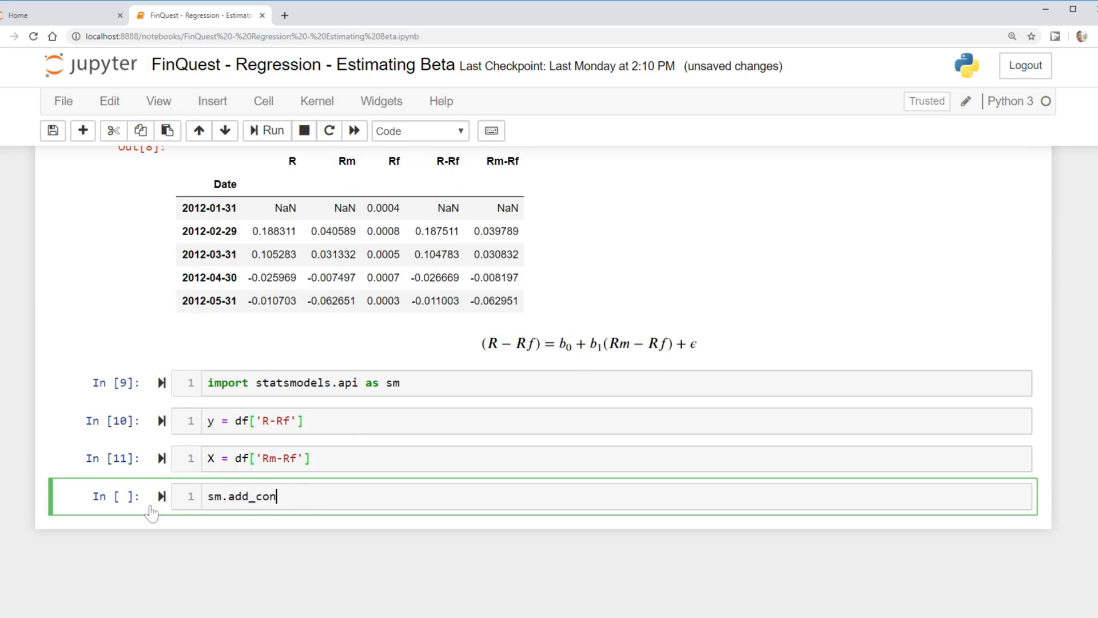
pyautogui.write('stant(X)')
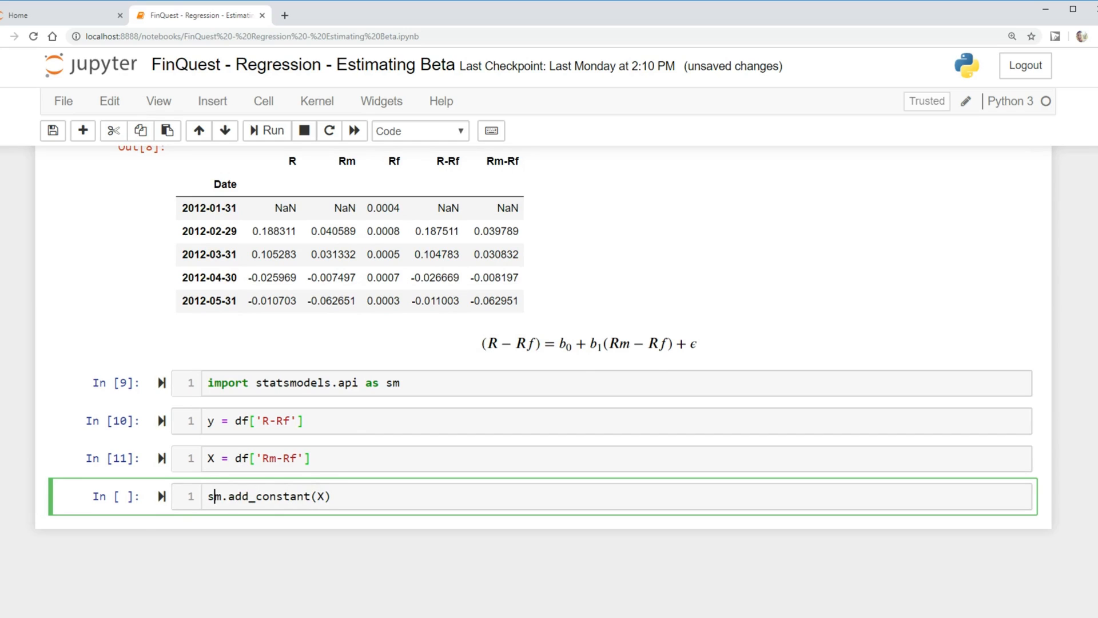
pyautogui.write('X =')
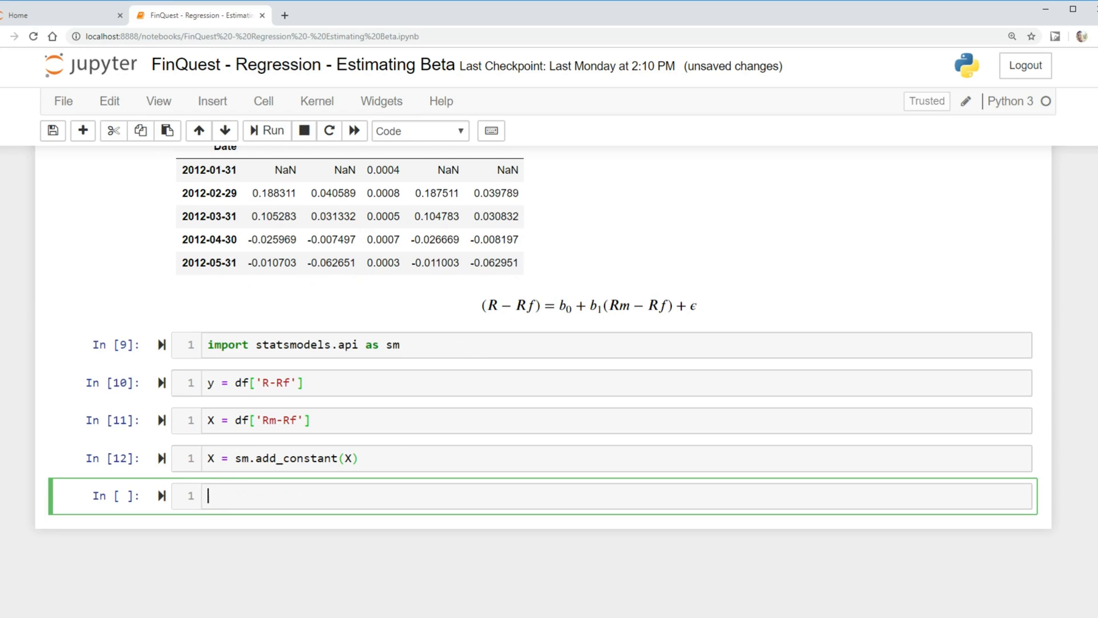
# Run model = sm.OLS(y, X, missing='drop') in a new cell
pyautogui.write('sm.OLD')
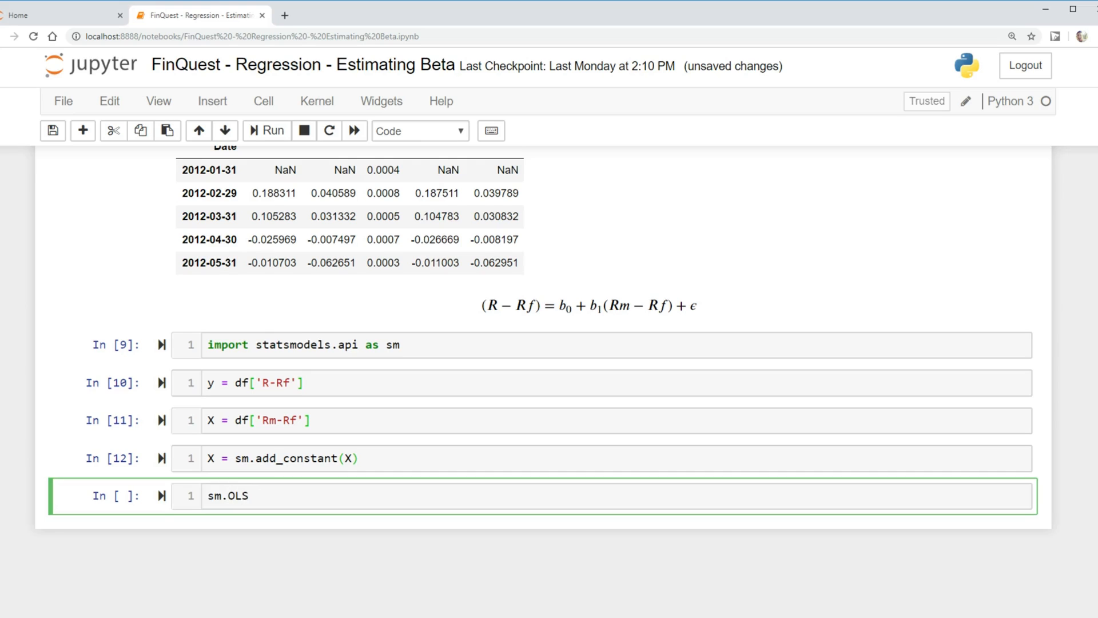
pyautogui.write('()')
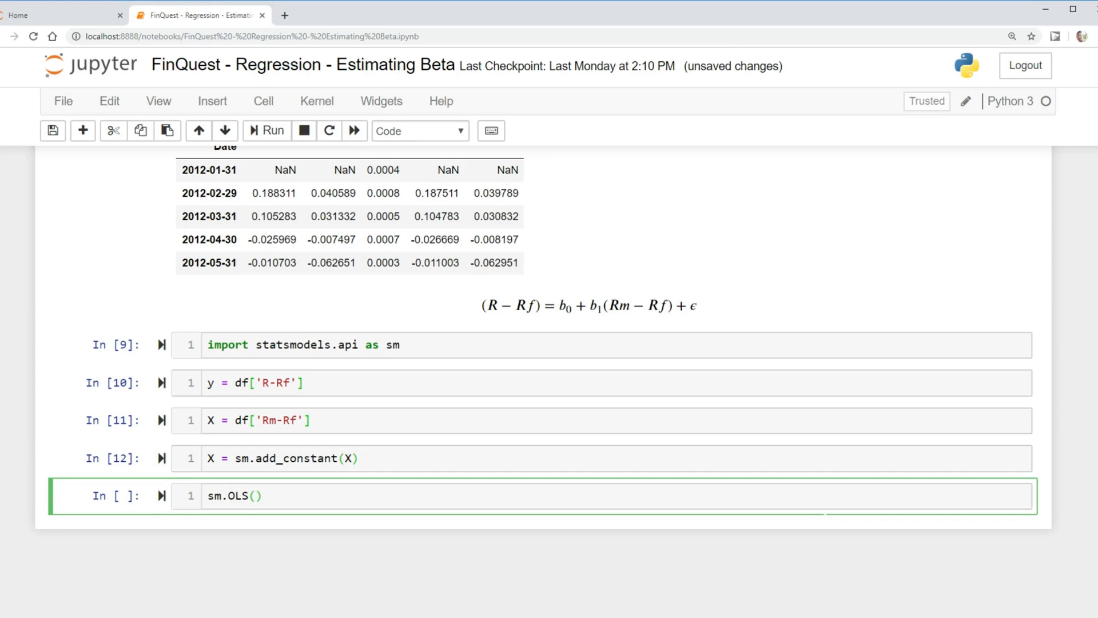
pyautogui.write('y,')
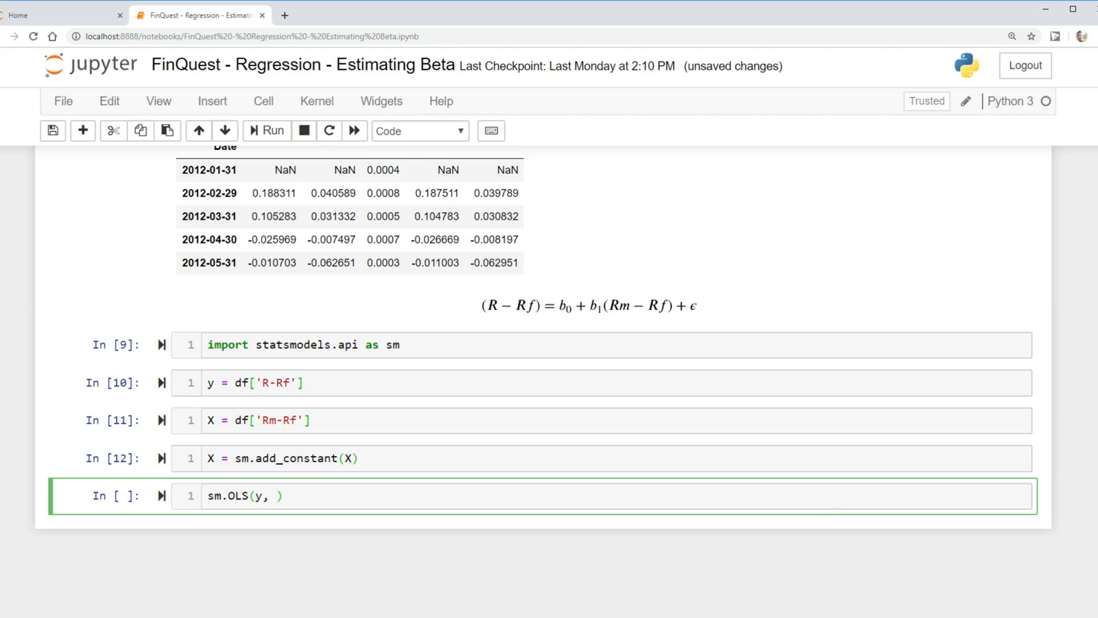
pyautogui.write('X')
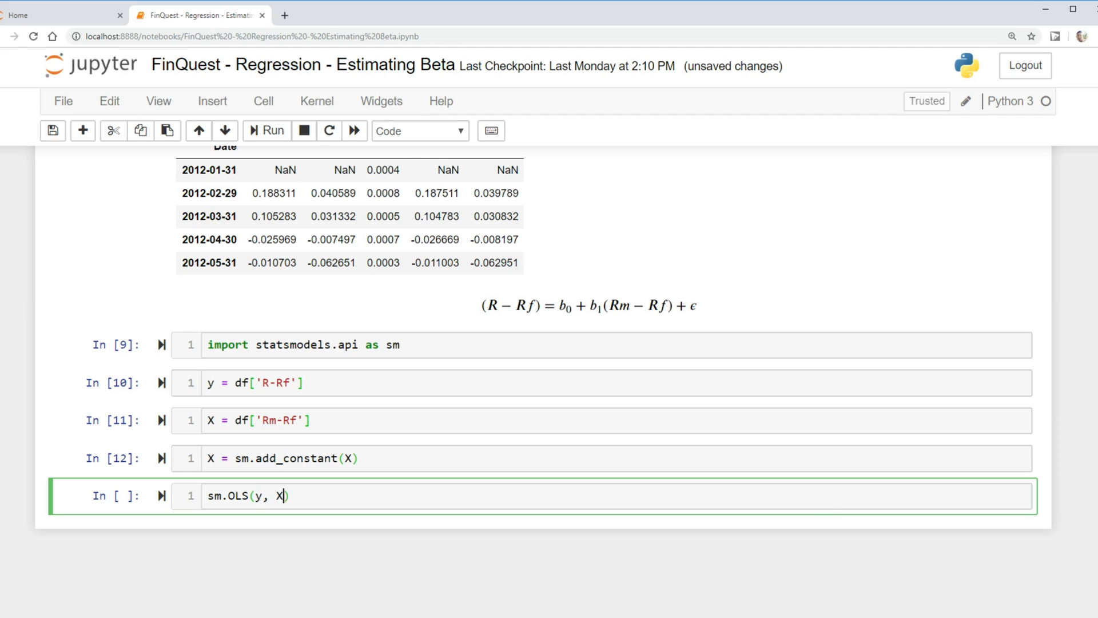
pyautogui.write(',')
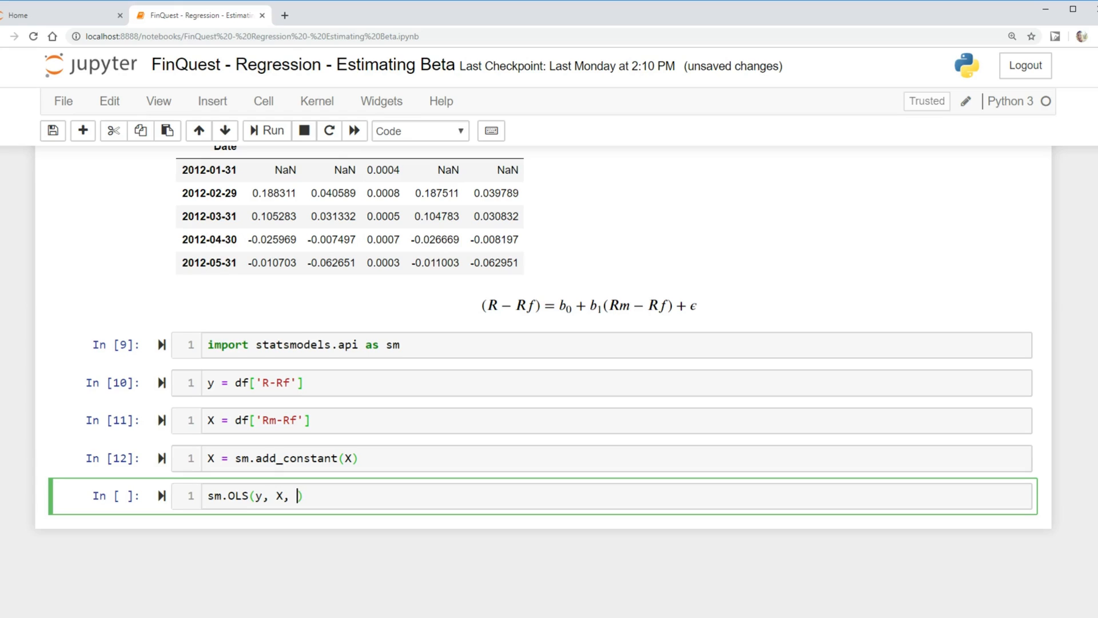
pyautogui.write('missing')
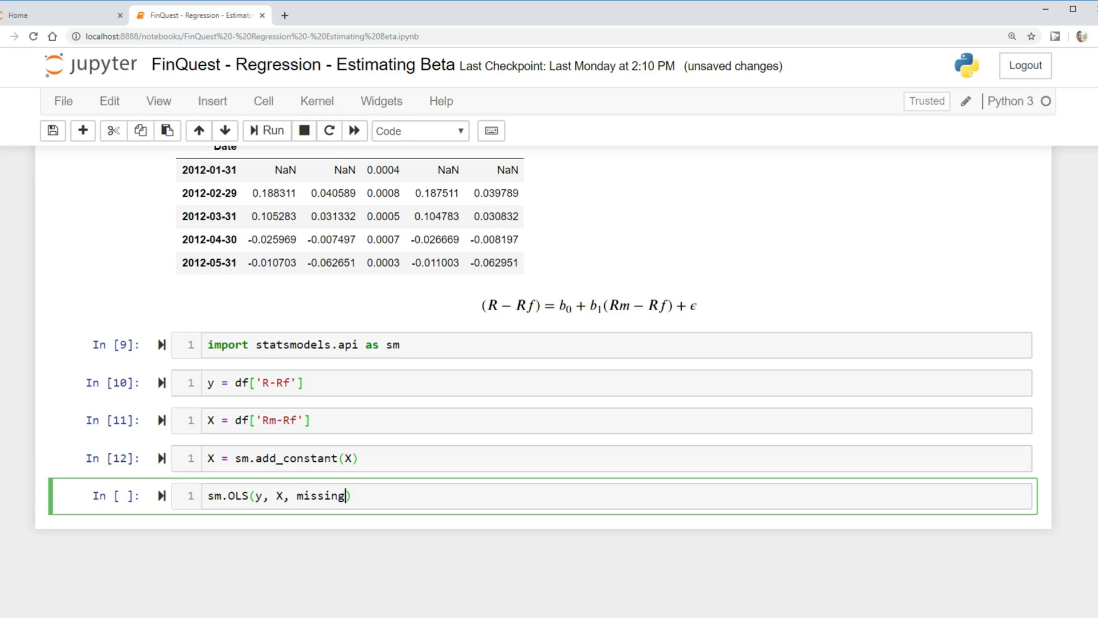
pyautogui.write("='")
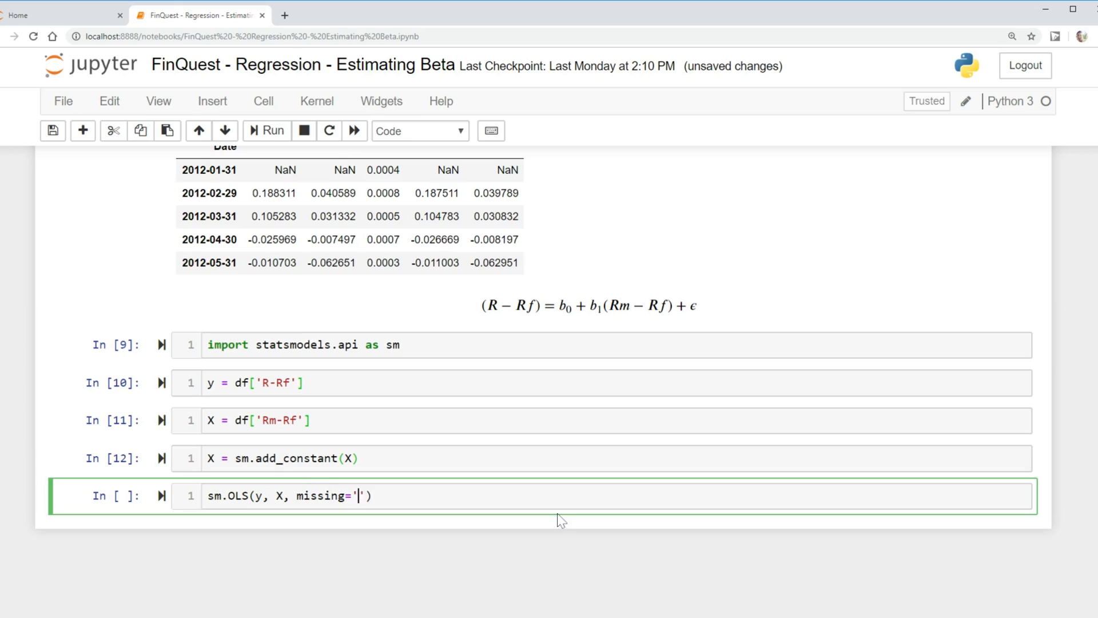
pyautogui.write('drop')
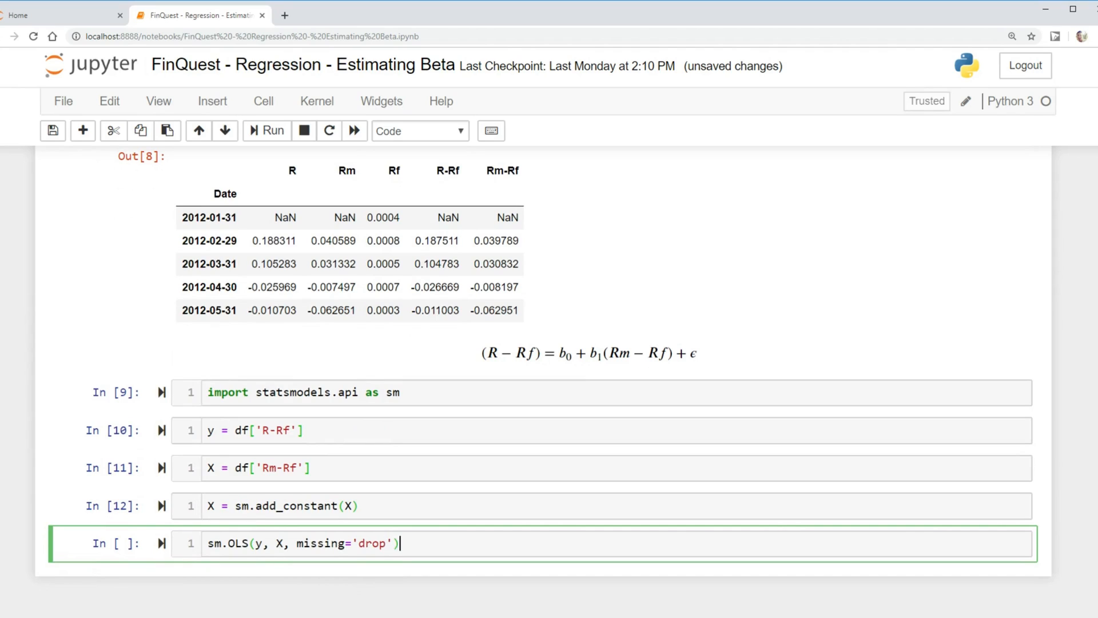
pyautogui.write('model')
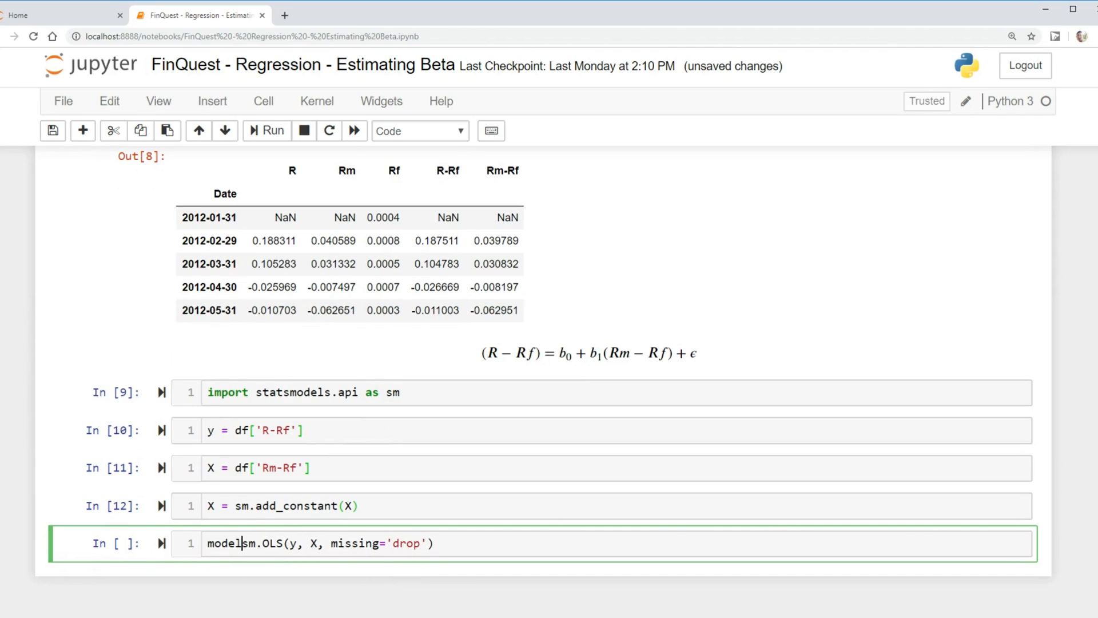
pyautogui.write('=')
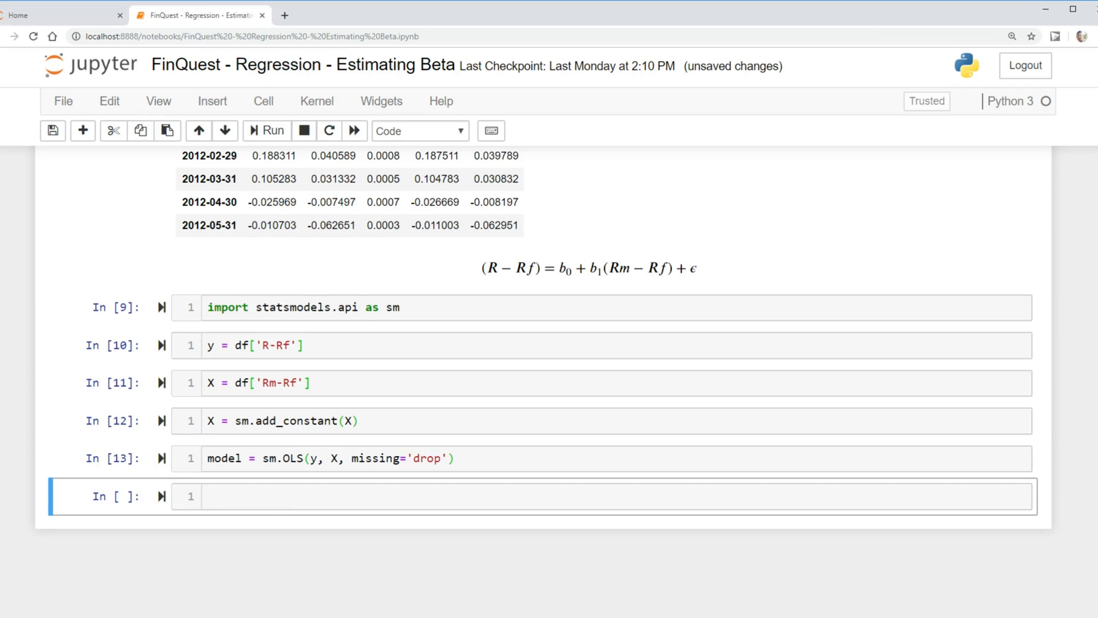
# Run results = model.fit() in the next cell
pyautogui.write('model.')
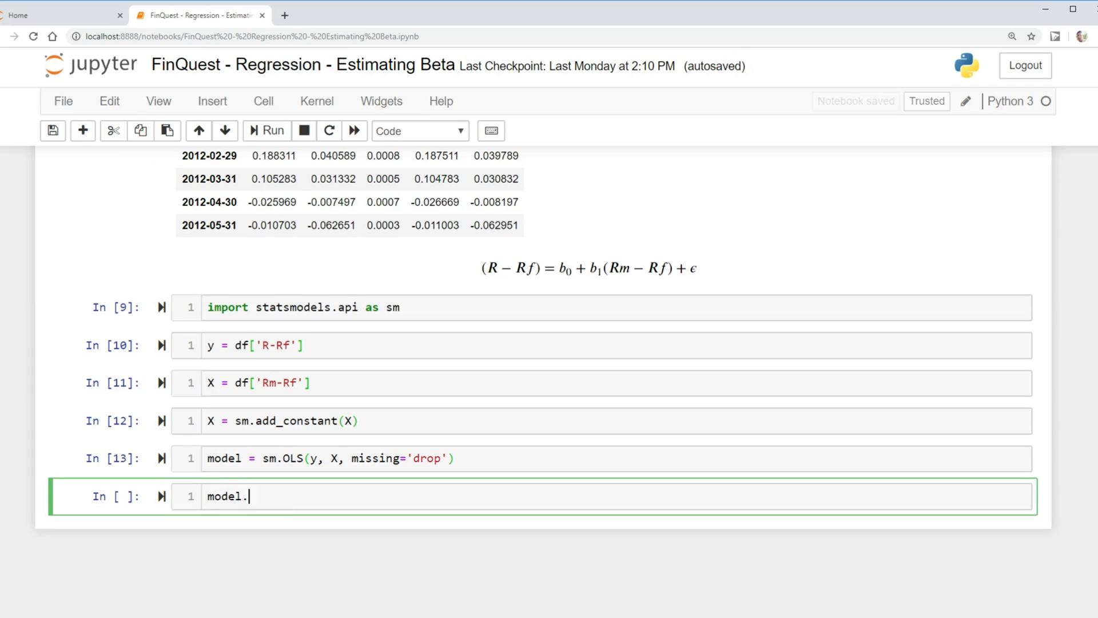
pyautogui.write('fit()')
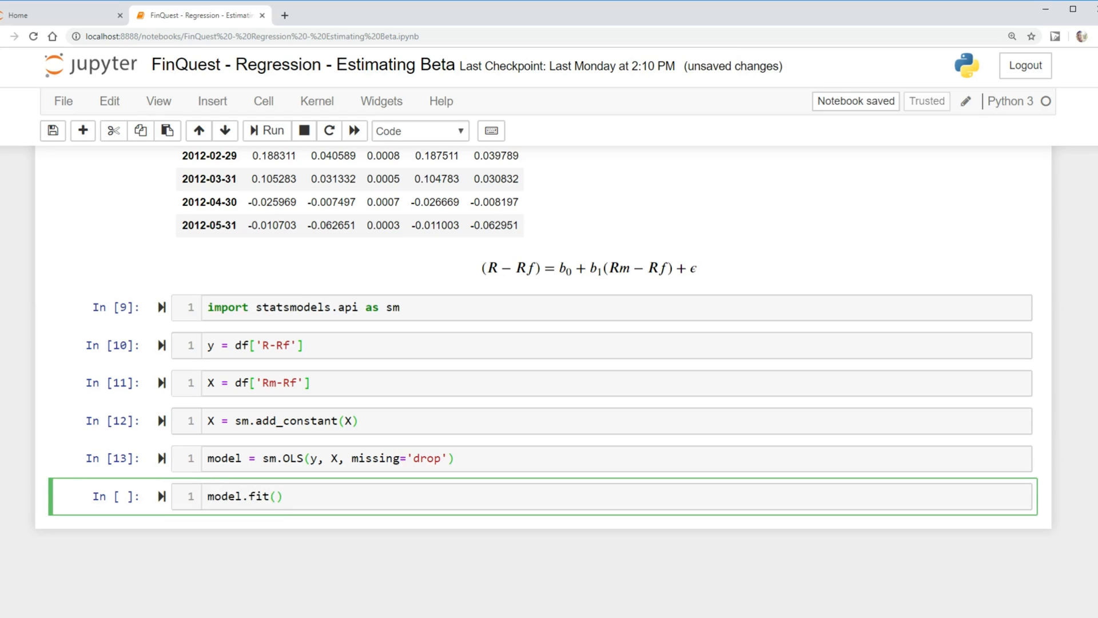
pyautogui.write('results =')
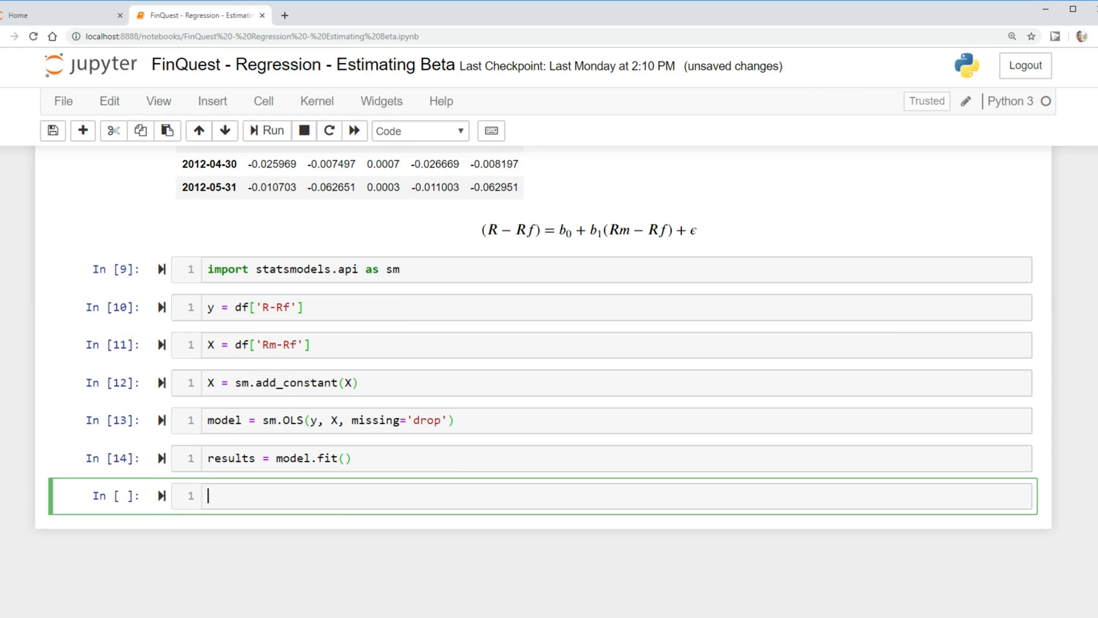
# Run results.summary() and scroll through the table: R-squared 0.236, Rm-Rf coefficient 1.2605
pyautogui.write('results')
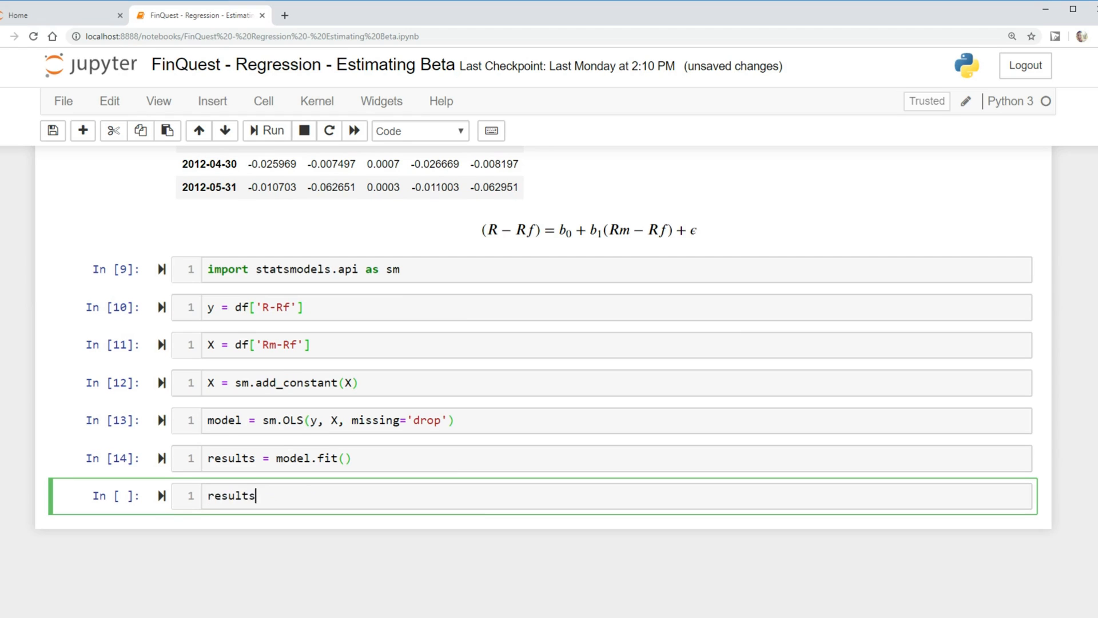
pyautogui.write('.summary(')
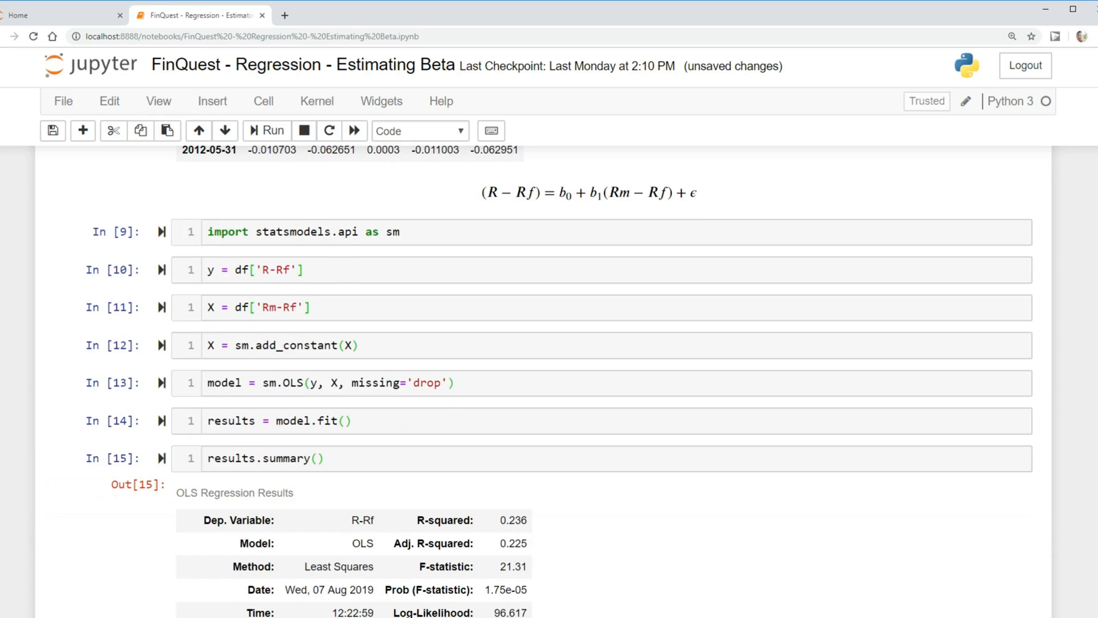
pyautogui.scroll(-3)
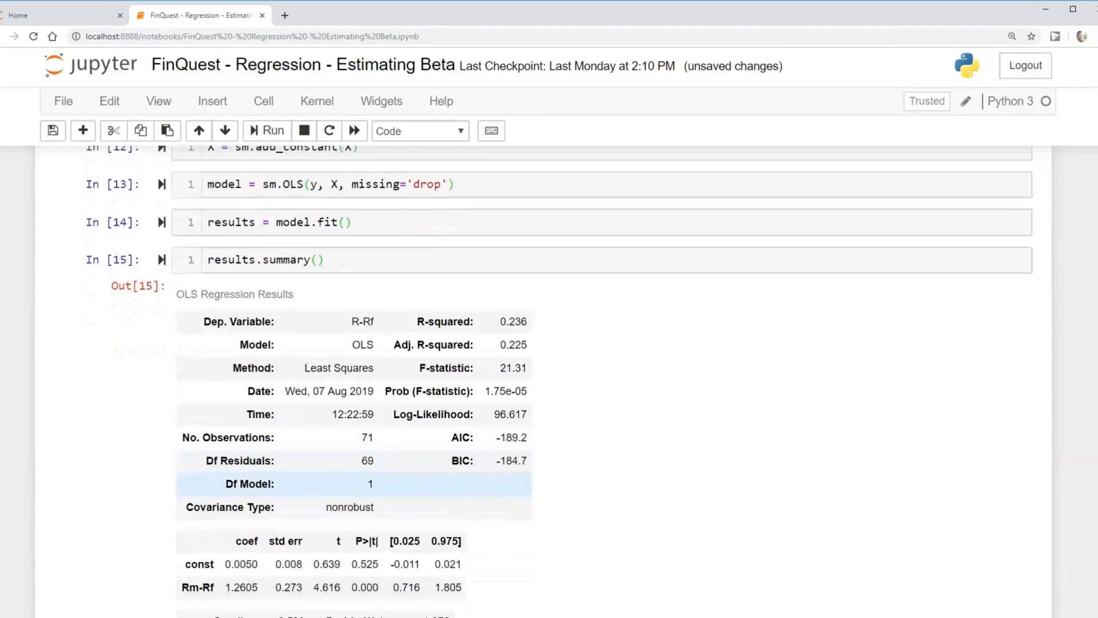
pyautogui.scroll(-3)
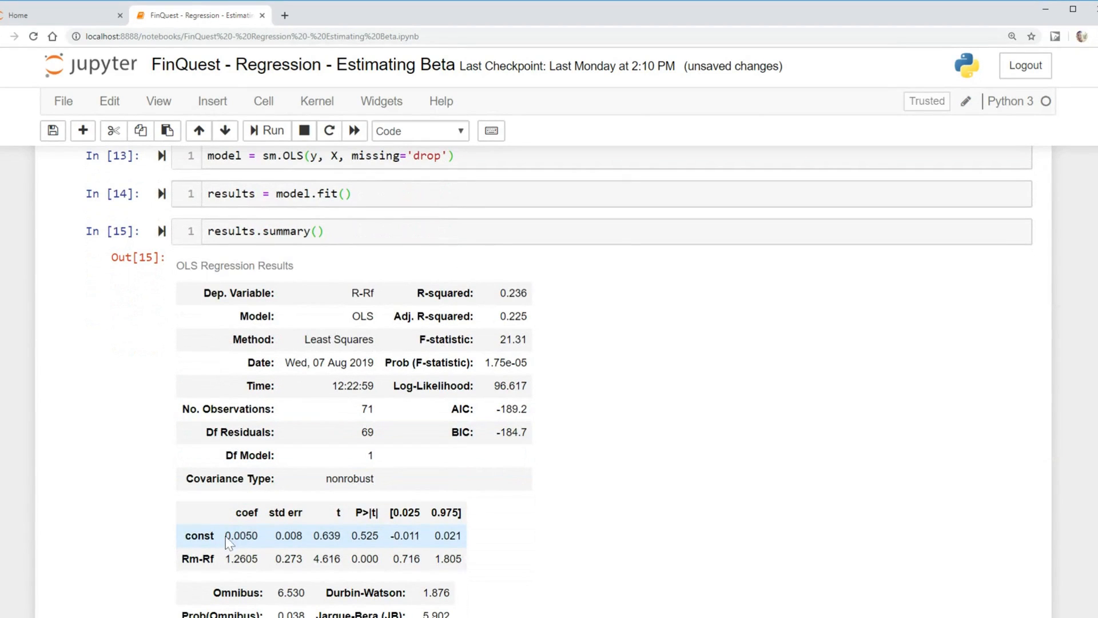